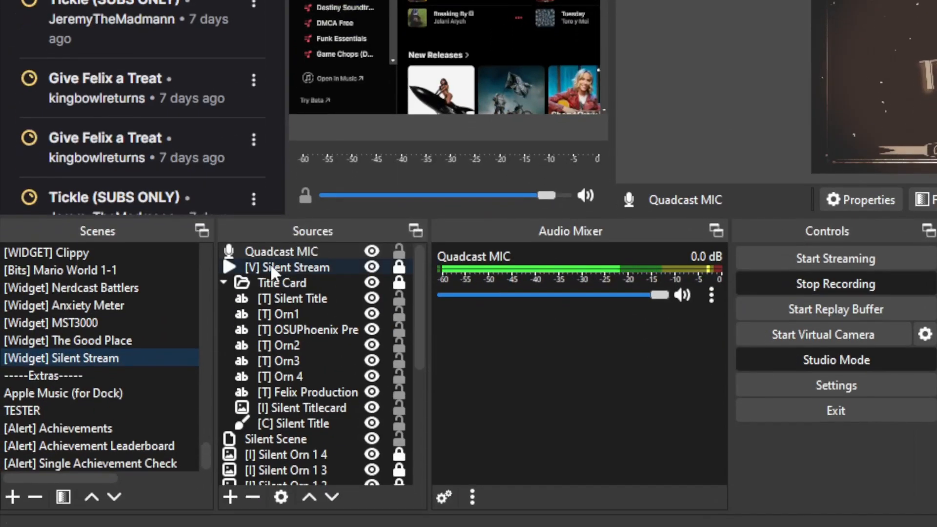
- Review the Silent Stream, Silent Title and Orn1 sources, then confirm the lastScene global variable
left_click(294, 267)
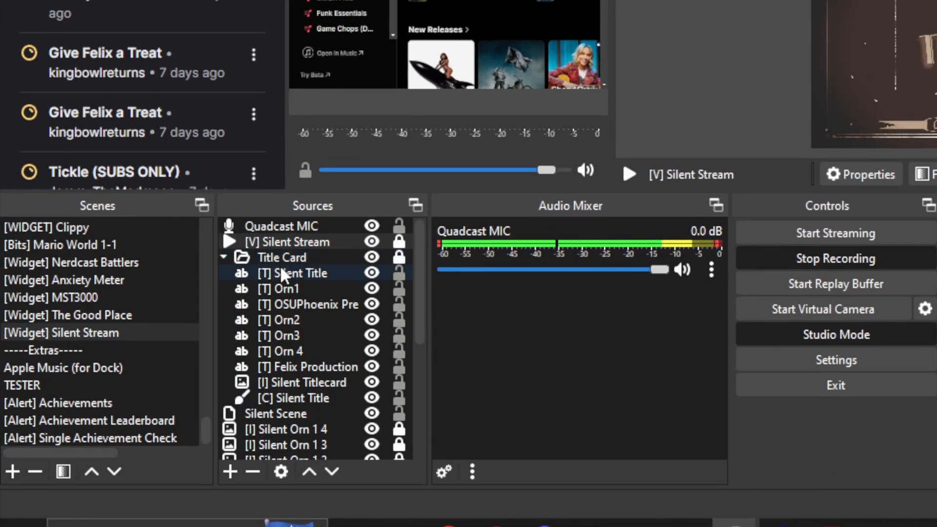
left_click(282, 257)
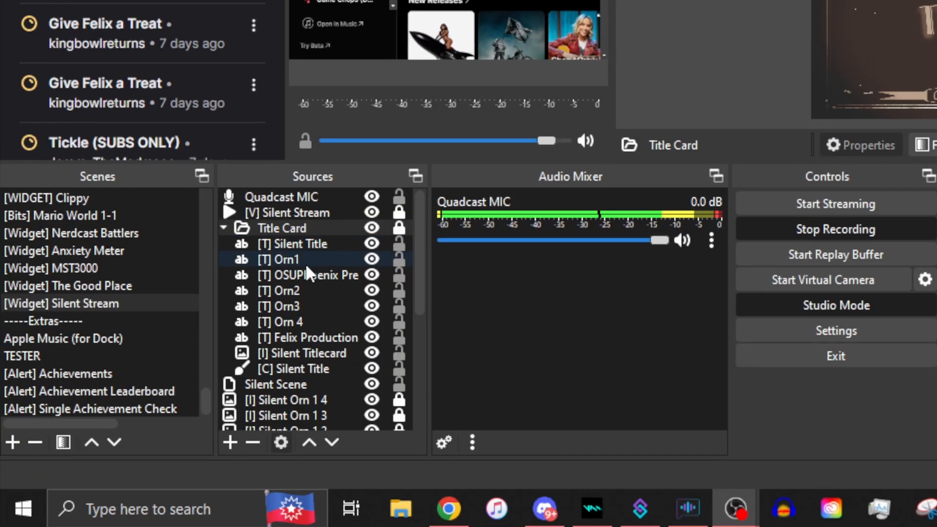
left_click(310, 338)
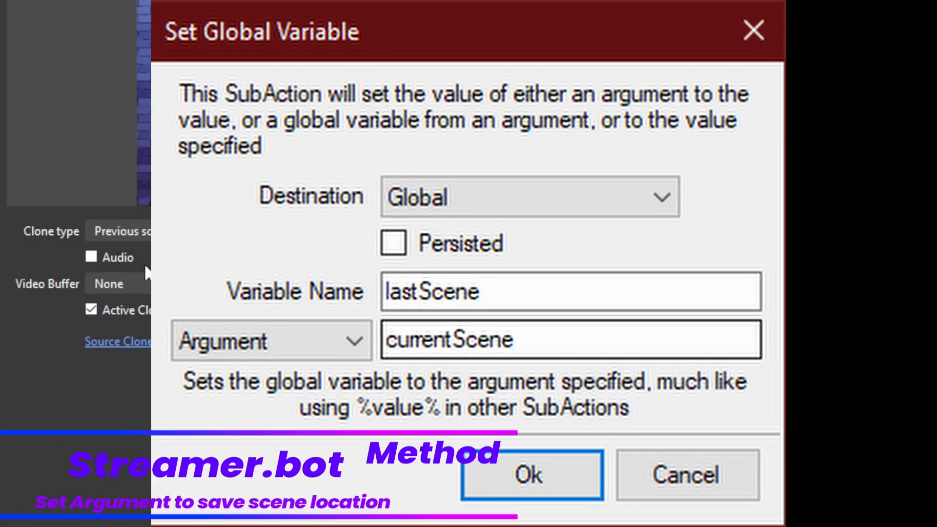
left_click(530, 476)
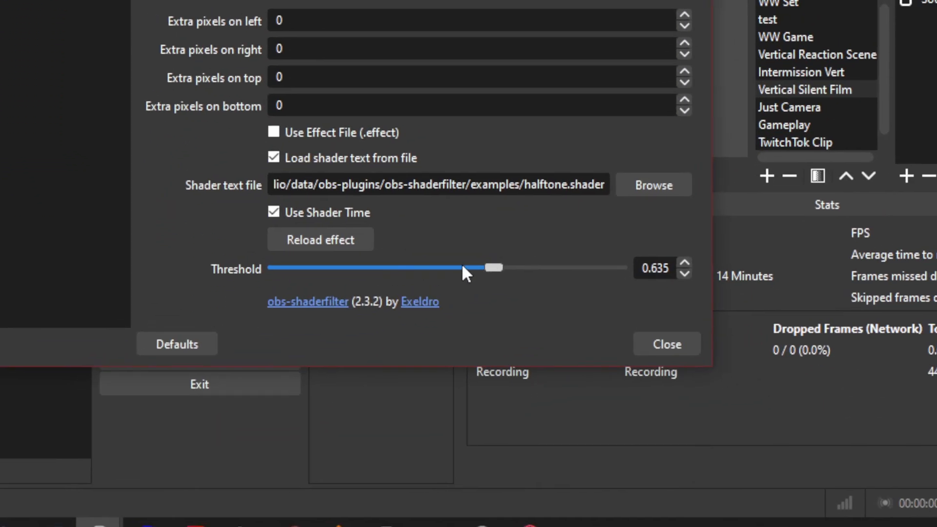
- Lower the halftone shader's Threshold slider to about 0.635 for the silent-film look
left_click_drag(490, 267, 466, 271)
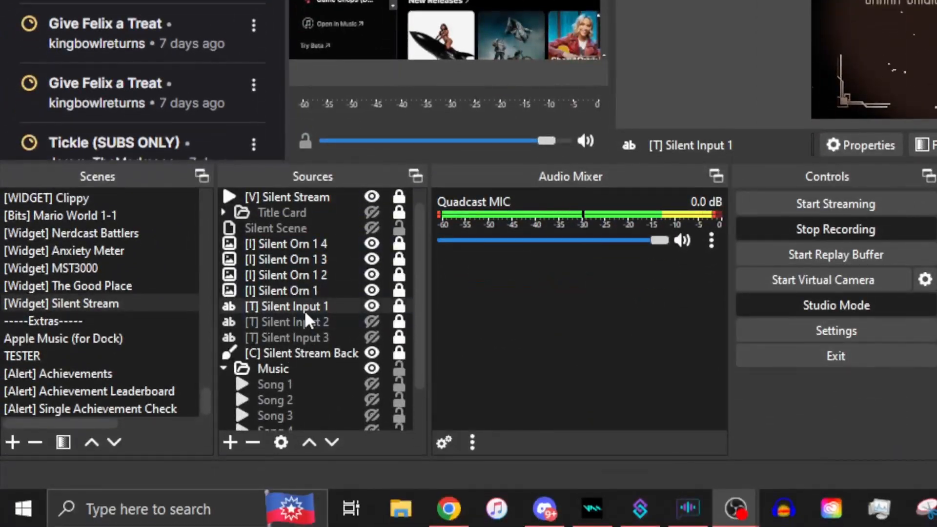
left_click(287, 322)
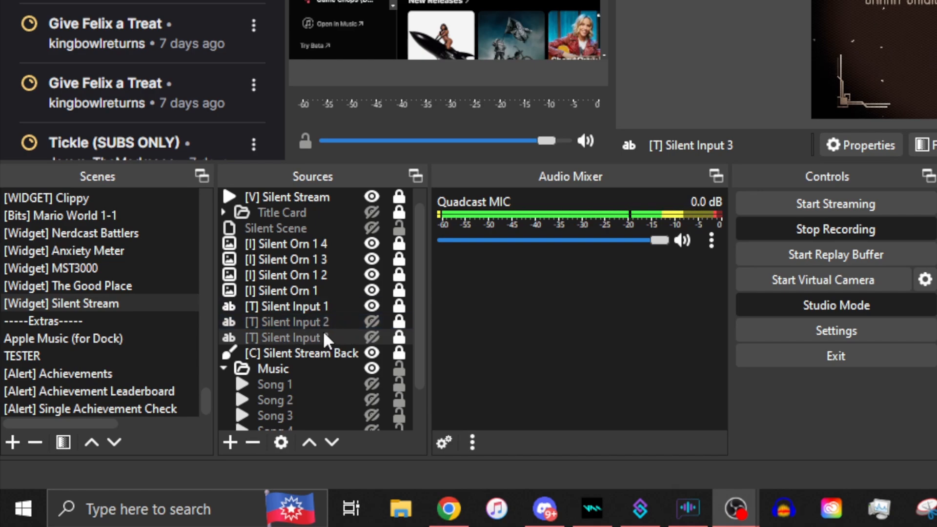
left_click(306, 322)
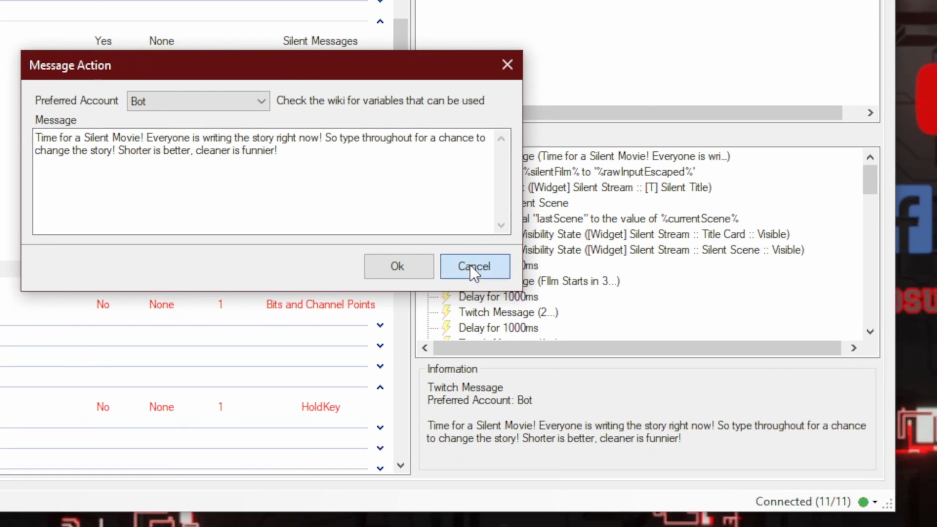
left_click(475, 266)
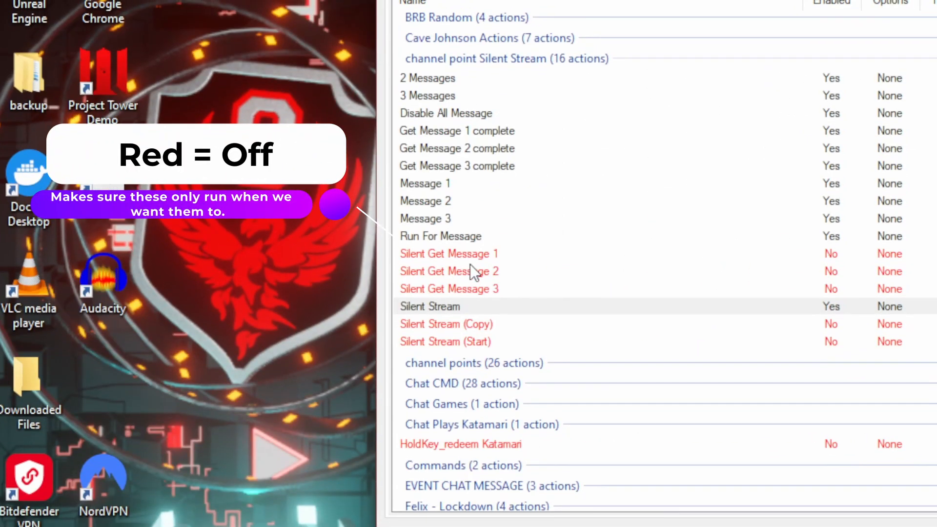
- Inspect the Silent Get Message 2 action and its completion step before the mic-mute sub-action
left_click(458, 271)
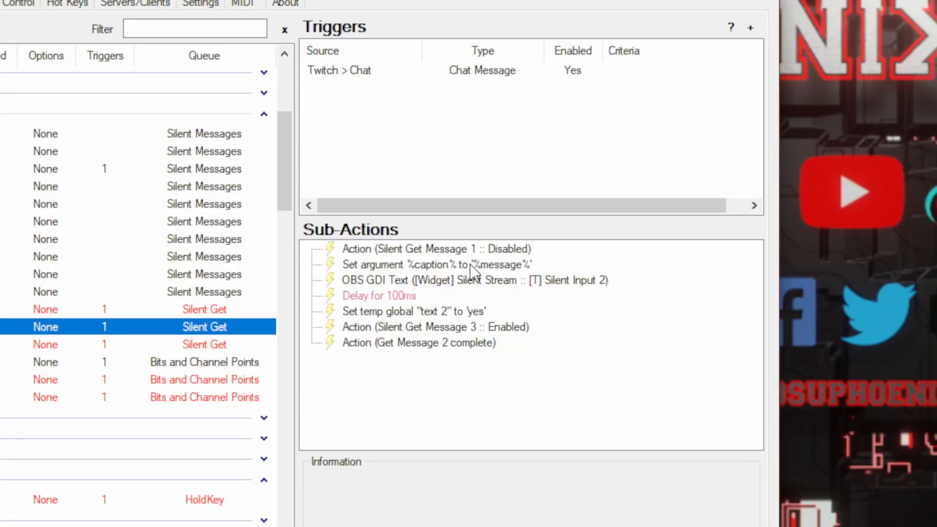
left_click(470, 262)
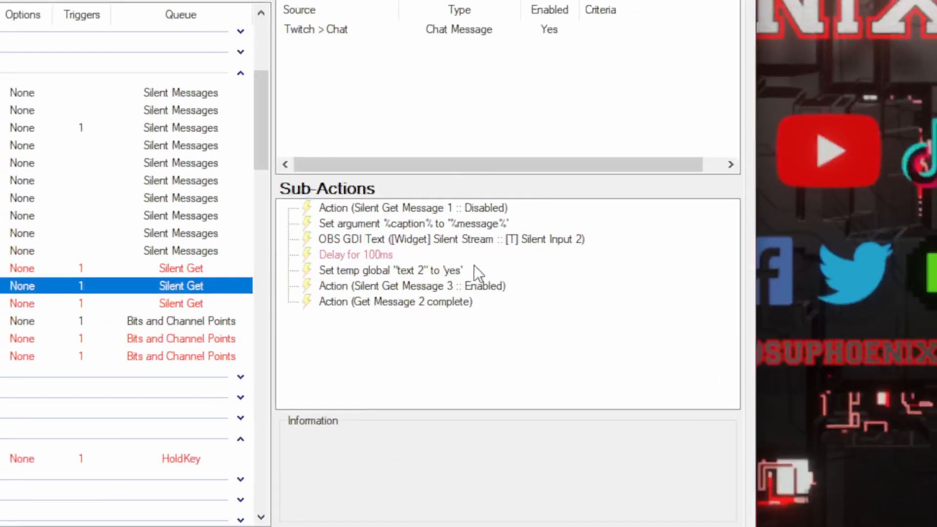
left_click(410, 263)
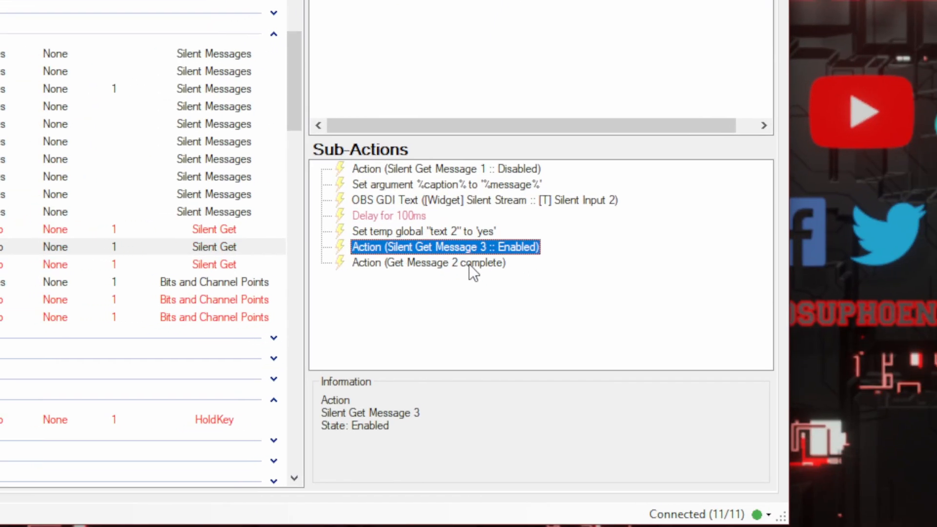
left_click(428, 263)
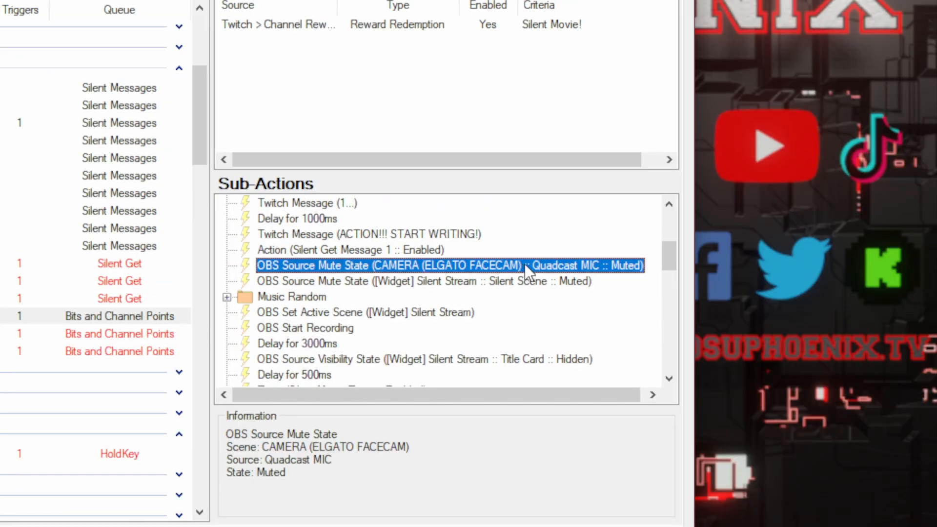
- Check the Quadcast mic mute step and the Music Random group's random option
left_click(443, 282)
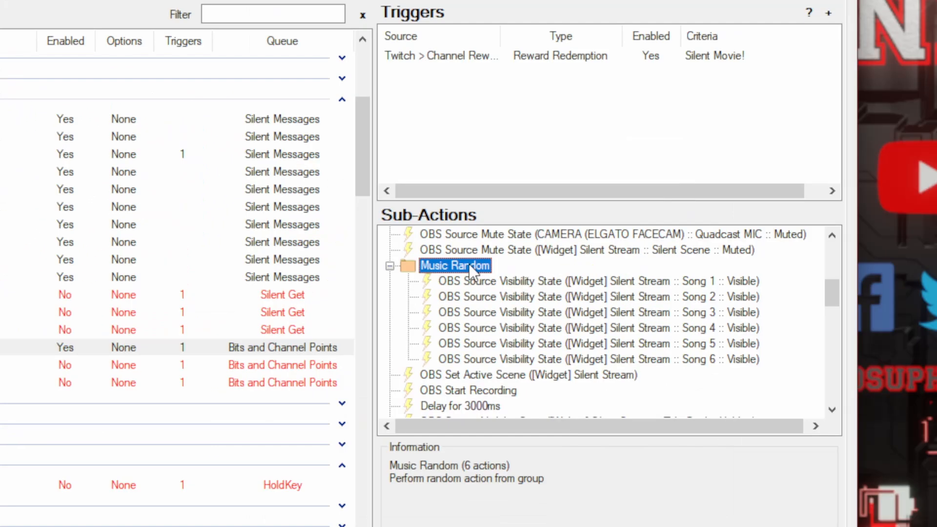
right_click(454, 266)
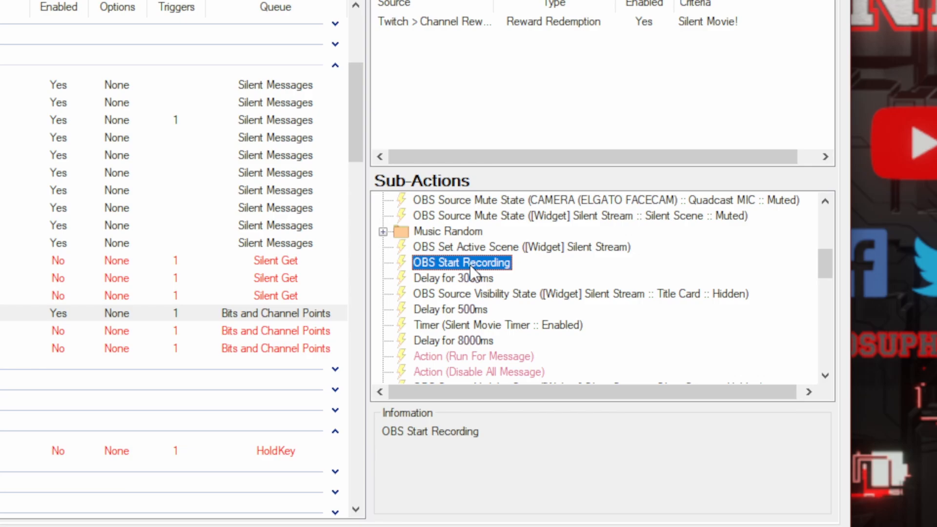
- Inspect the OBS Start Recording step before heading to Timed Actions
left_click(453, 278)
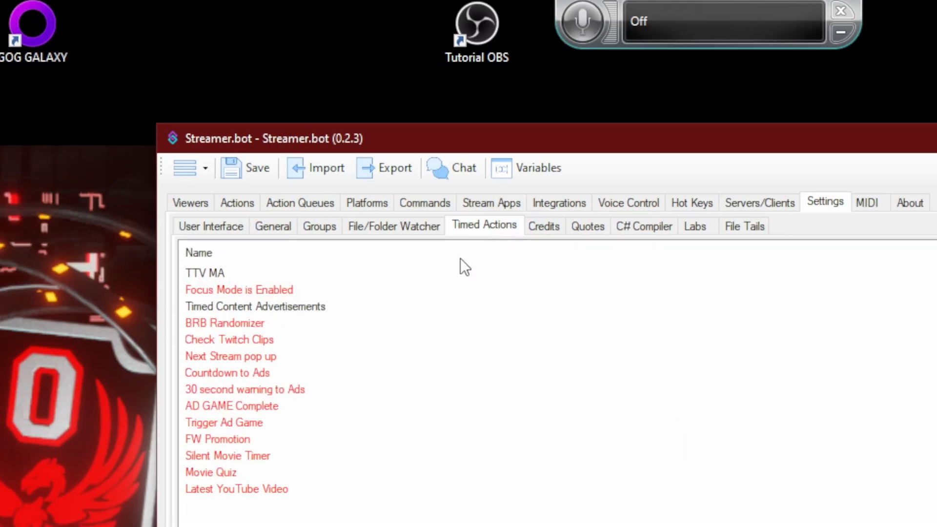
- Select Silent Movie Timer in Timed Actions and bring up its editor
left_click(426, 264)
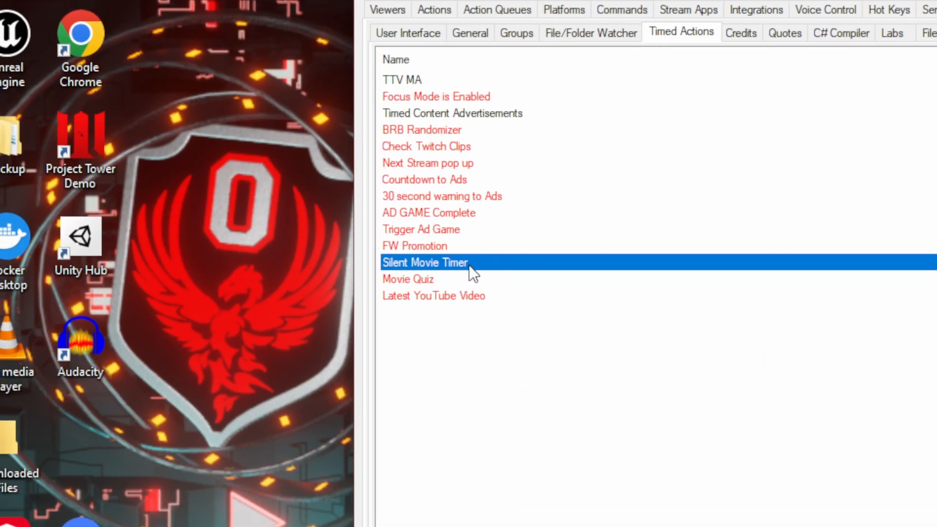
double_click(425, 262)
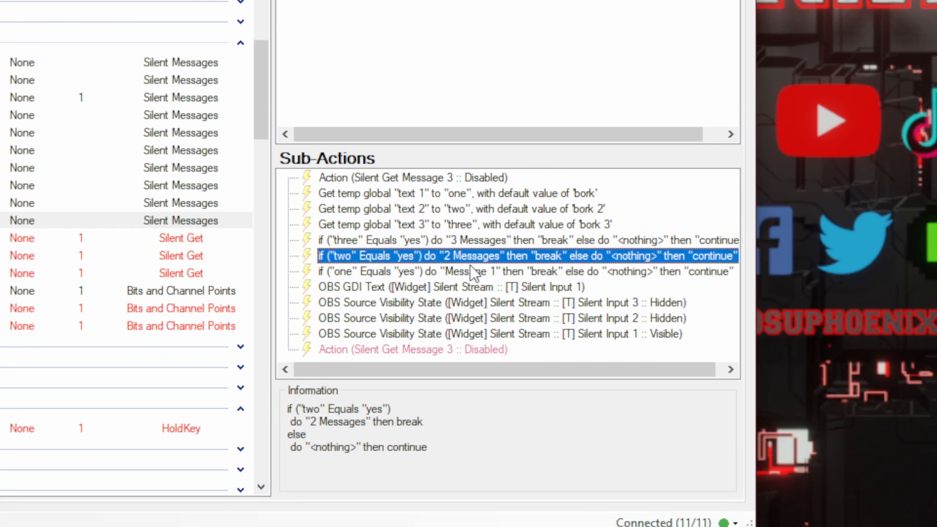
- Inspect the if/else check on the first message's temp global
left_click(471, 271)
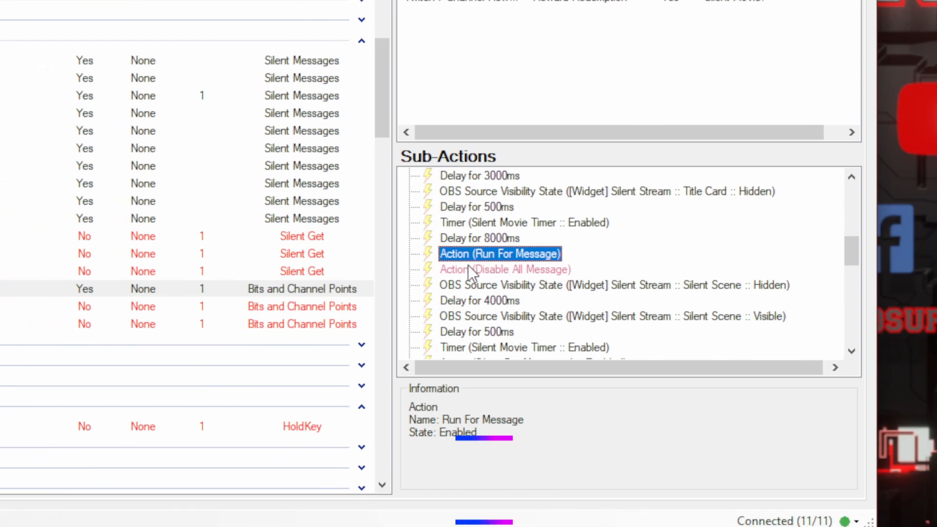
- Inspect the Disable All Message step that follows the 8000ms delay
left_click(505, 270)
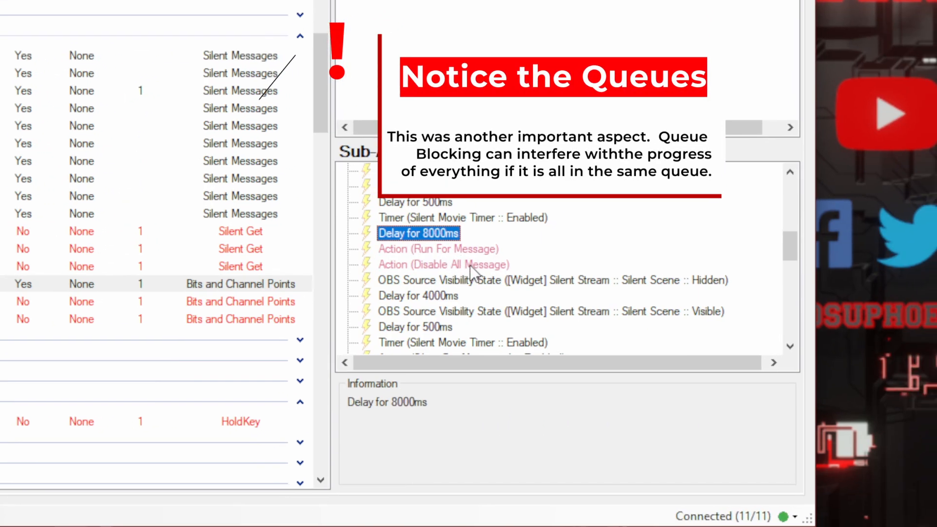
left_click(477, 268)
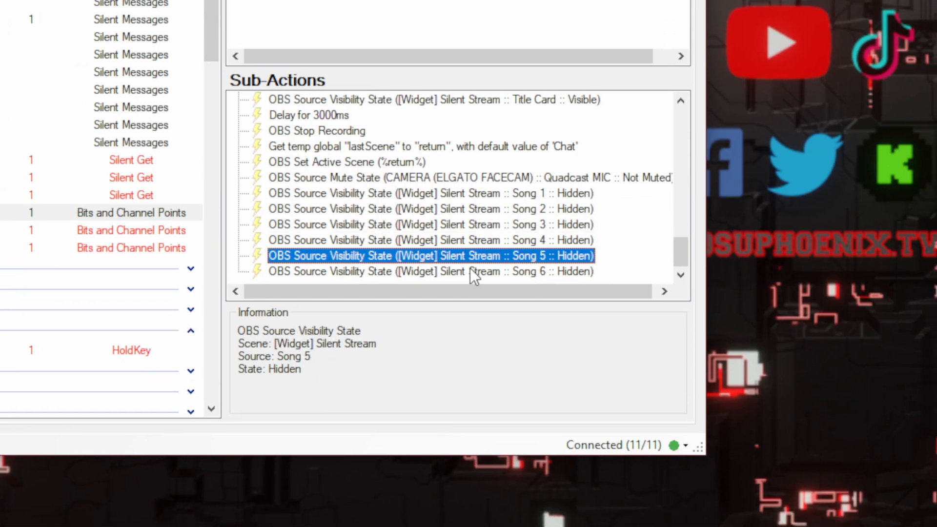
- Inspect the final step setting Song 6 to Hidden in the Silent Stream scene
left_click(433, 271)
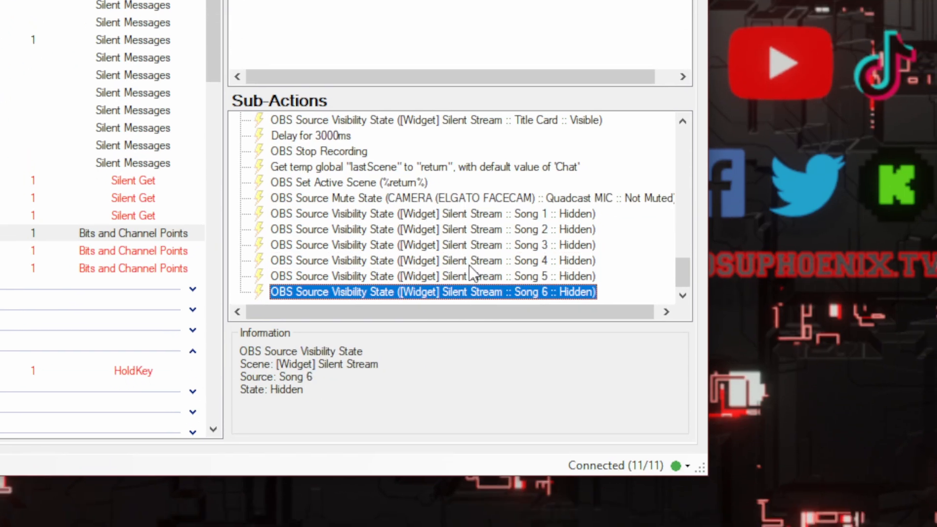